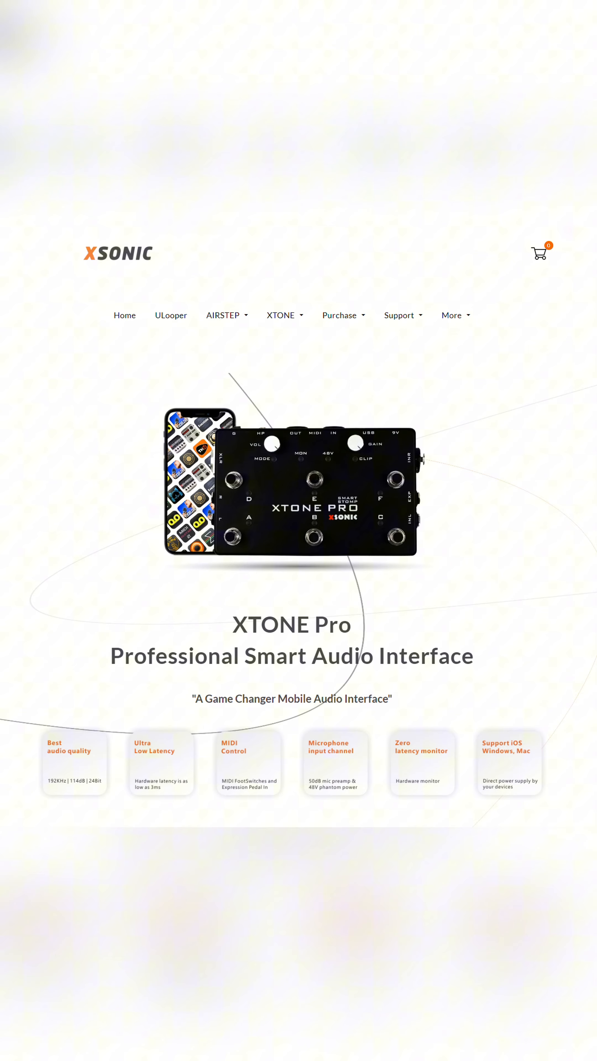
{"action": "mouse_move", "coordinate": [278, 777]}
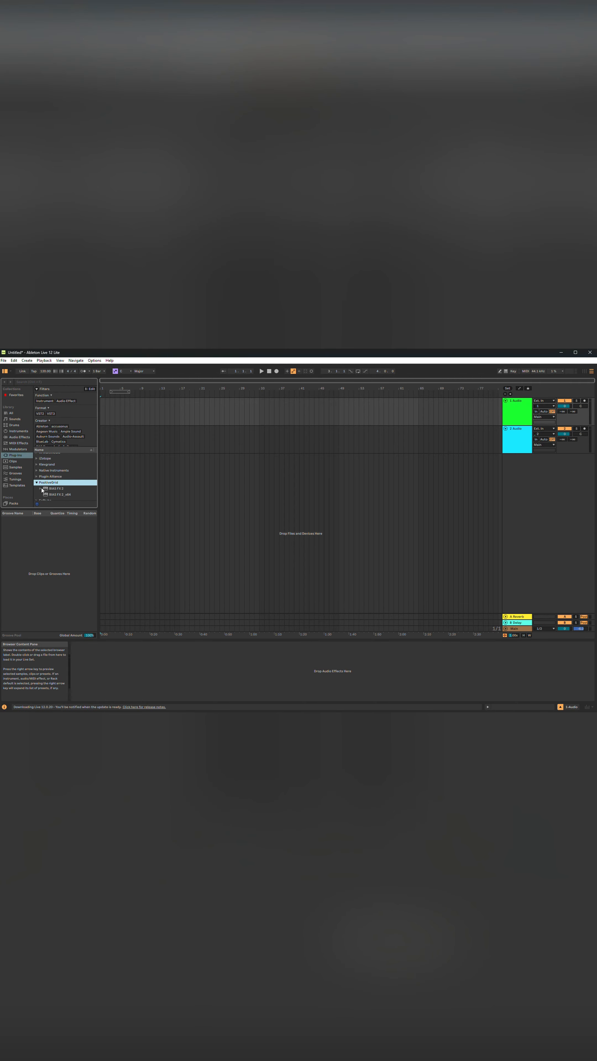
- Reach the BIAS FX 2 purchase section listing the Elite, Pro and Standard licences
{"action": "double_click", "coordinate": [51, 494]}
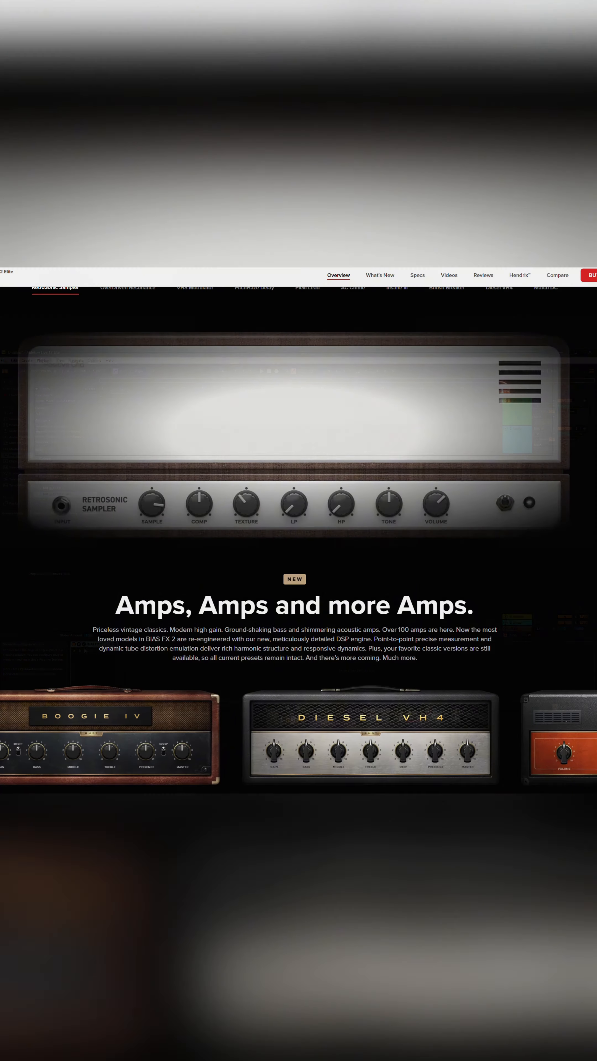
{"action": "scroll", "scroll_direction": "down", "scroll_amount": 3}
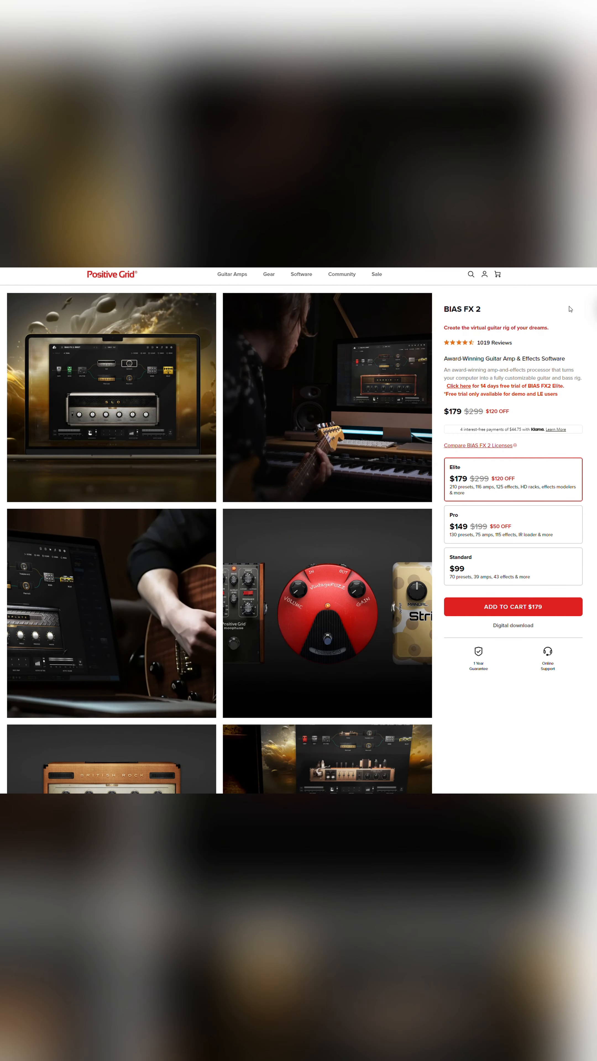
{"action": "mouse_move", "coordinate": [569, 305]}
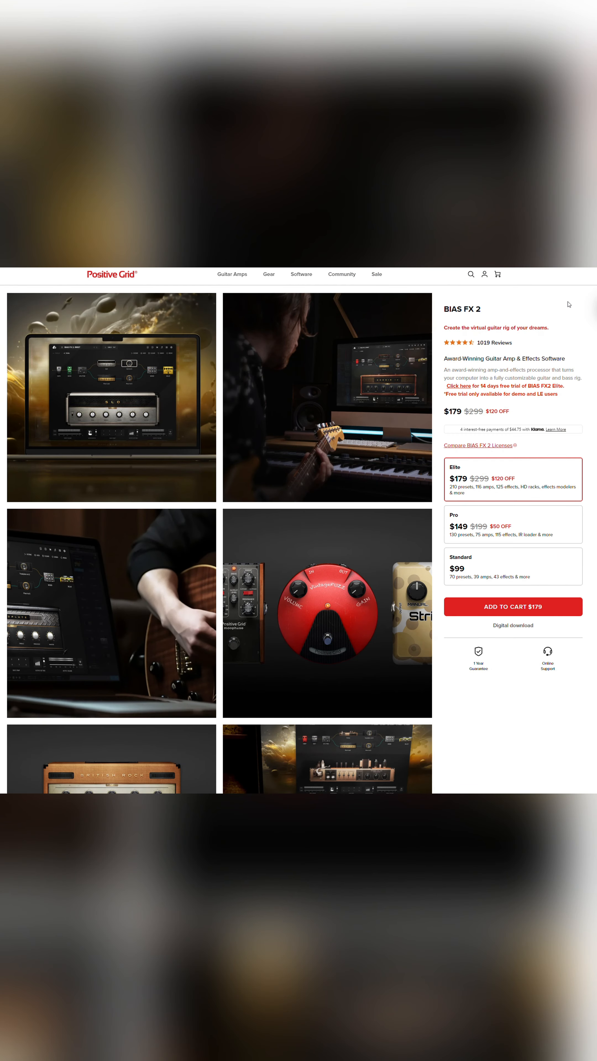
{"action": "scroll", "scroll_direction": "down", "scroll_amount": 3}
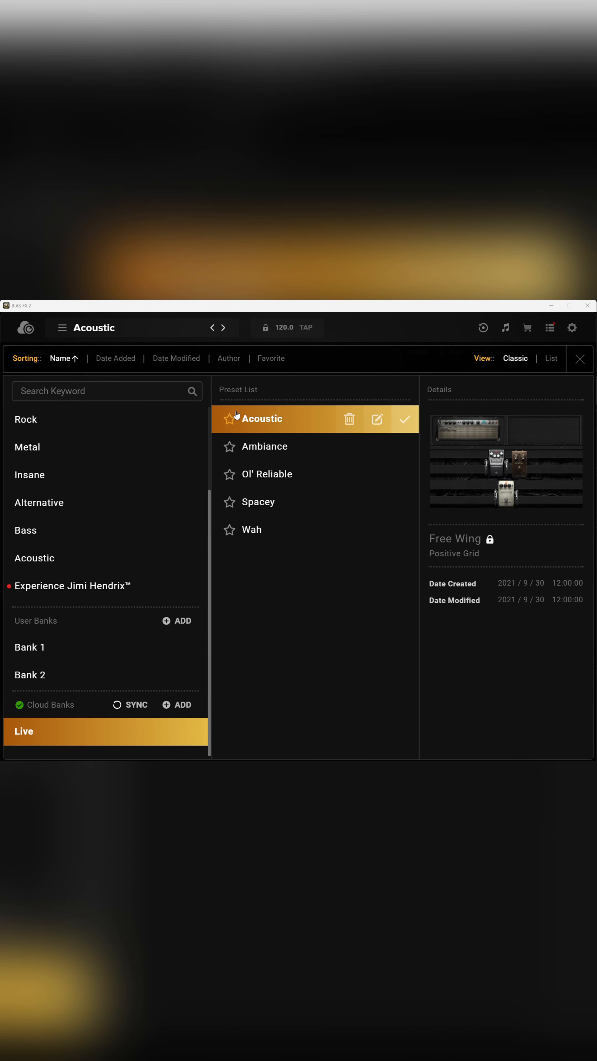
- Load the Ambiance preset from the Live bank's Preset List and confirm it
{"action": "left_click", "coordinate": [265, 447]}
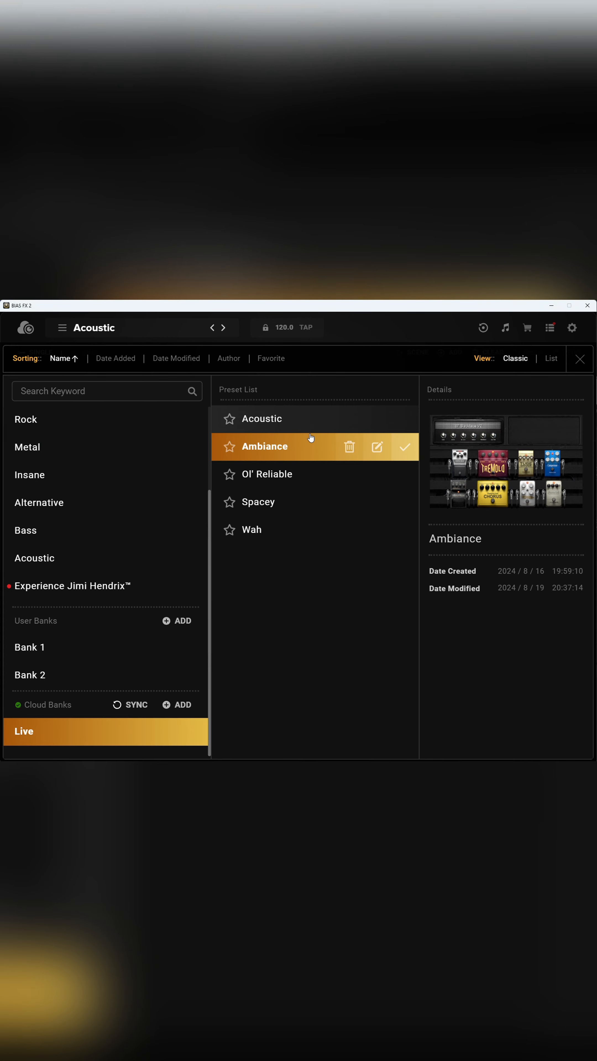
{"action": "left_click", "coordinate": [404, 446]}
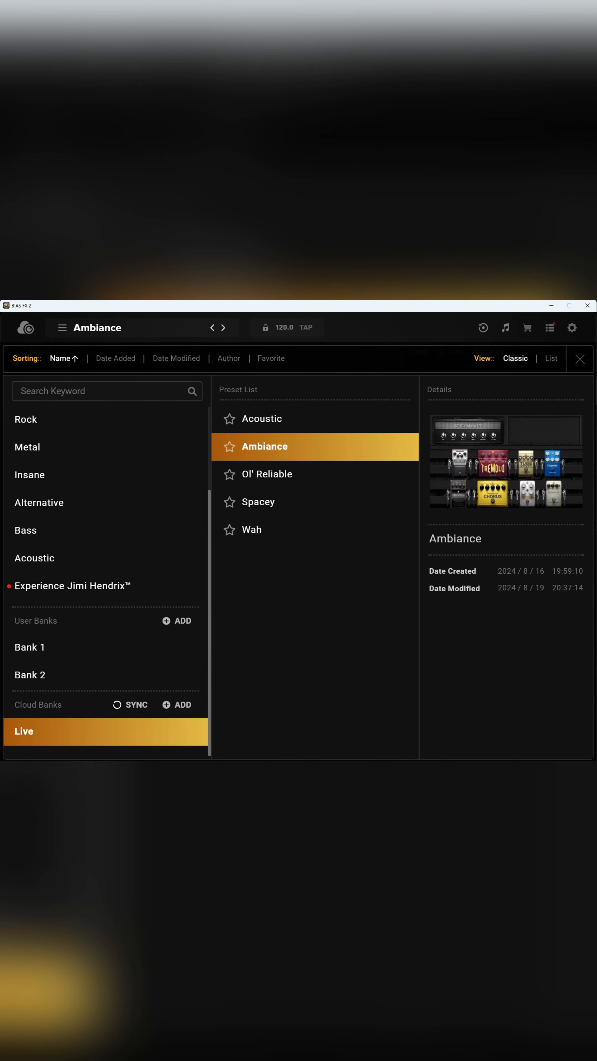
{"action": "left_click", "coordinate": [579, 359]}
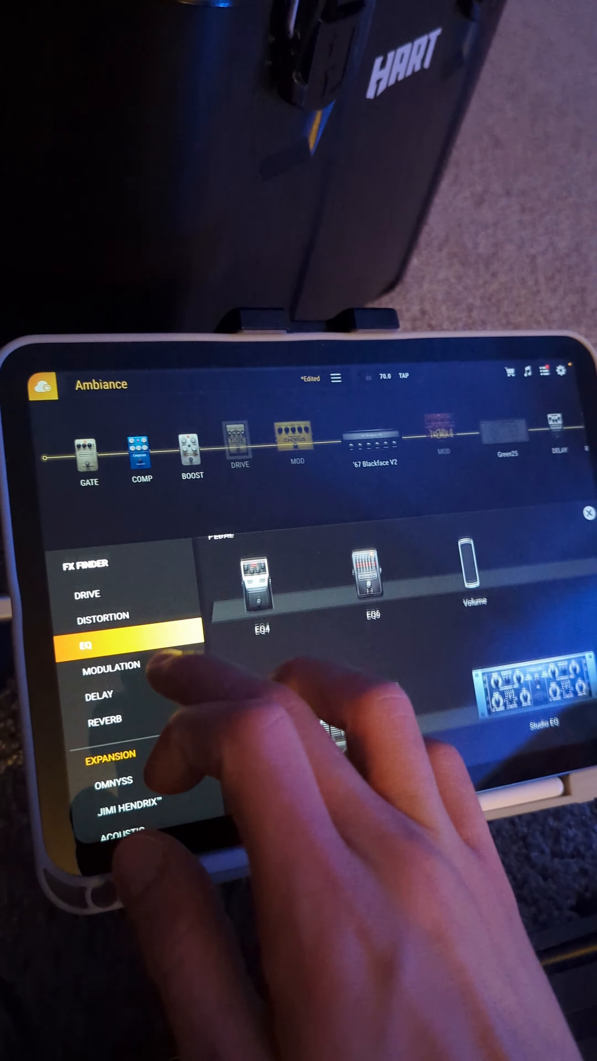
- Add a Tube Drive pedal and map its Power Toggle to MIDI CC 22
{"action": "left_click", "coordinate": [106, 594]}
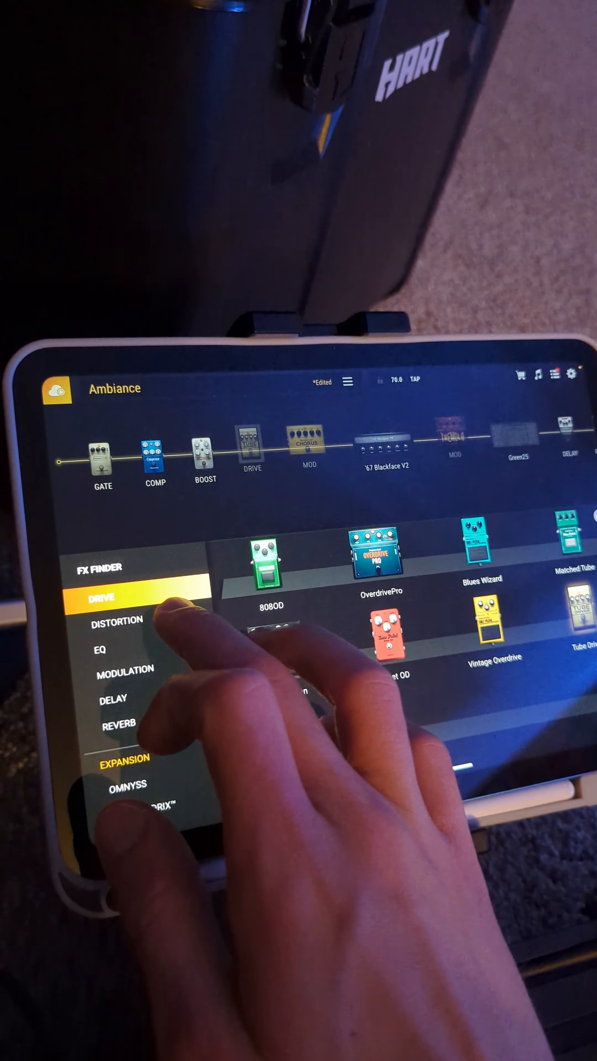
{"action": "left_click", "coordinate": [117, 621]}
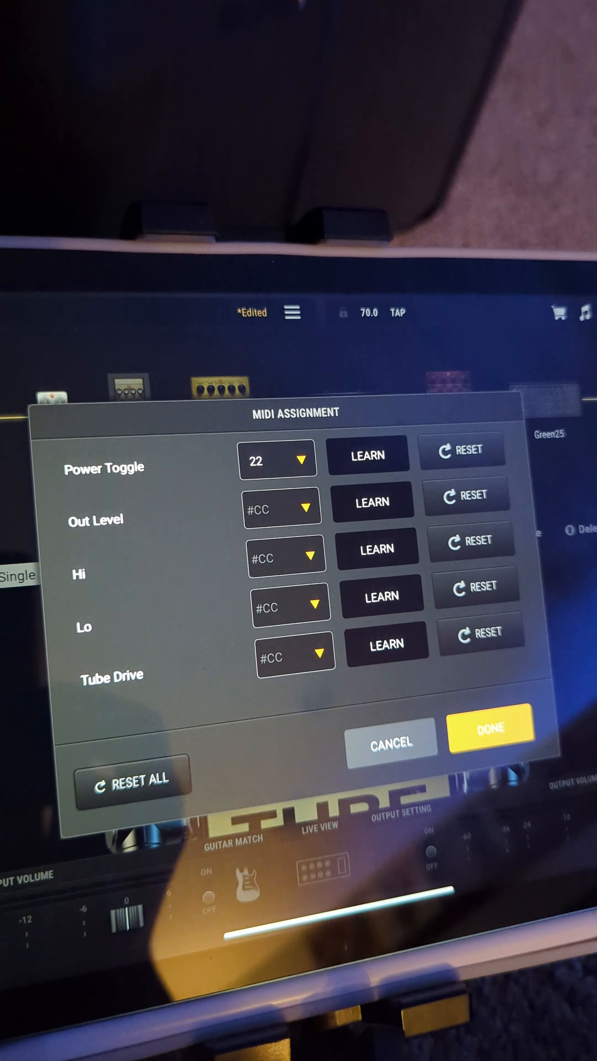
{"action": "left_click", "coordinate": [489, 746]}
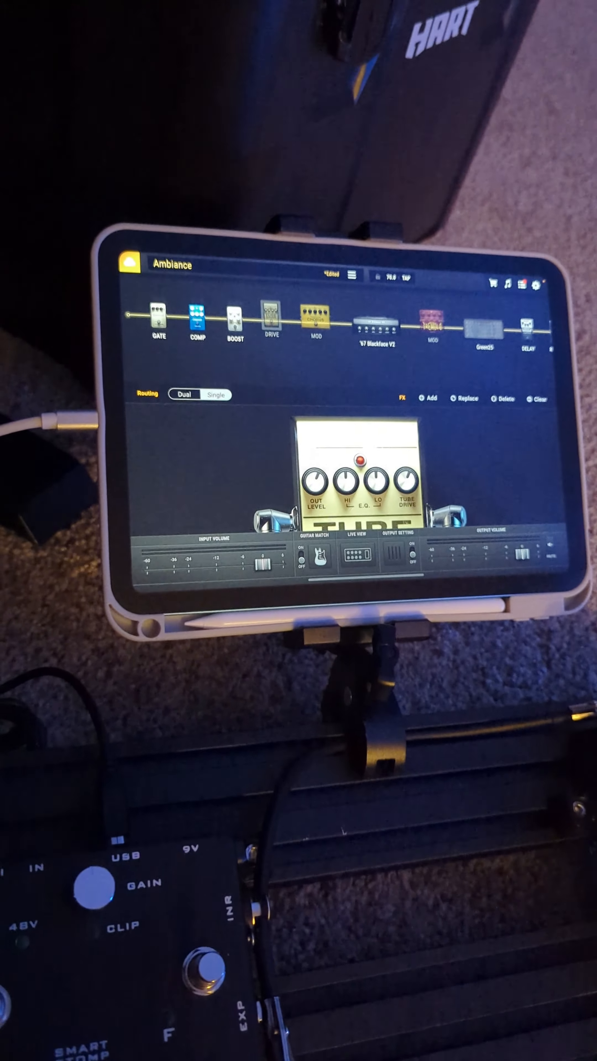